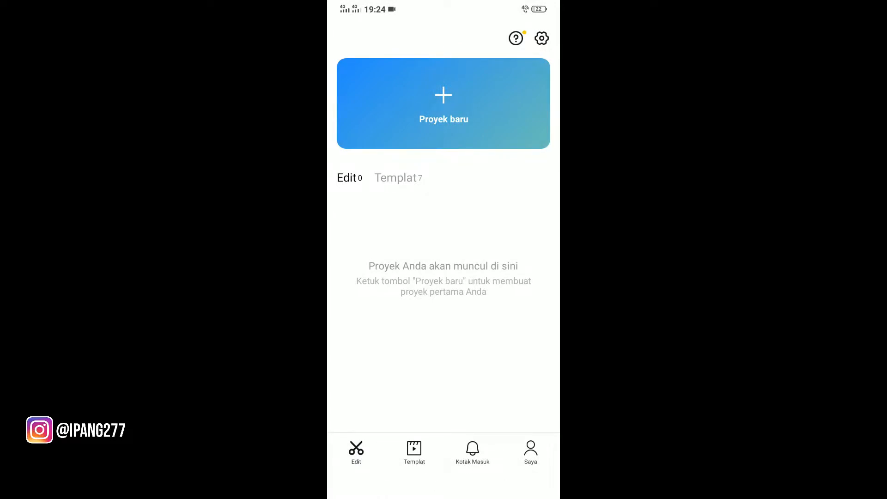
- Create a new project and import the 00:46 beach clip of the walking silhouette
click(443, 104)
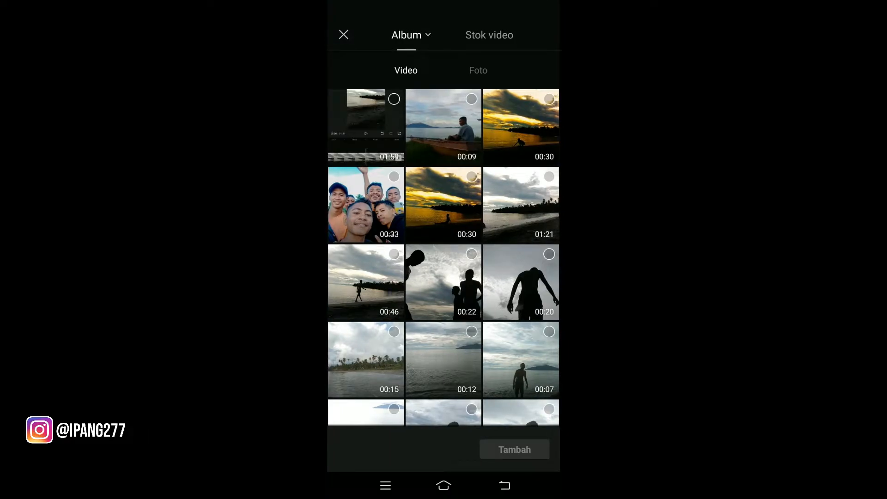
click(521, 205)
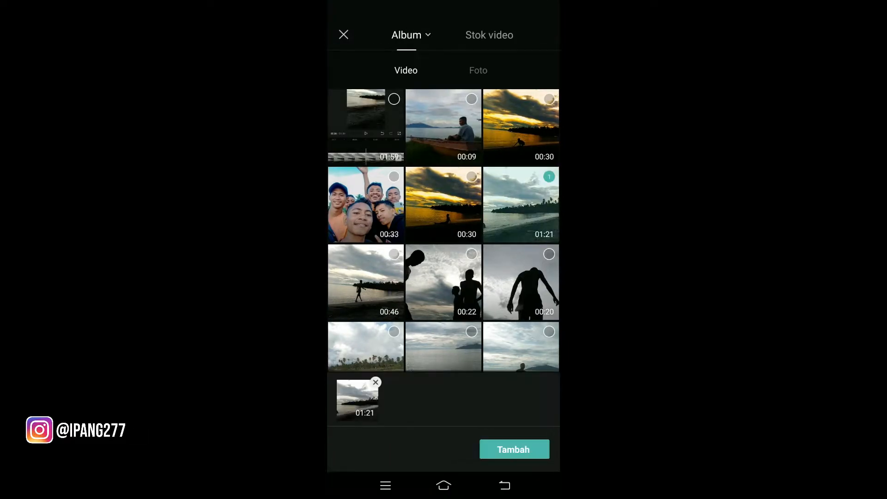
scroll(down, 3)
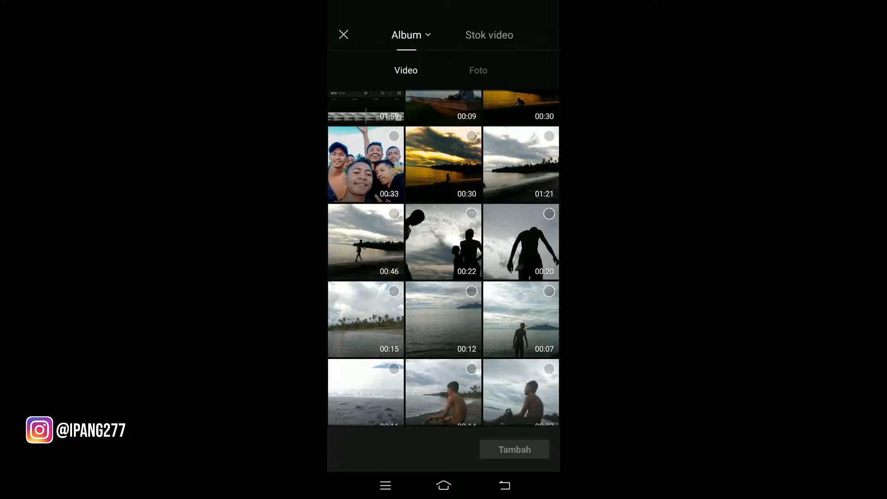
click(366, 242)
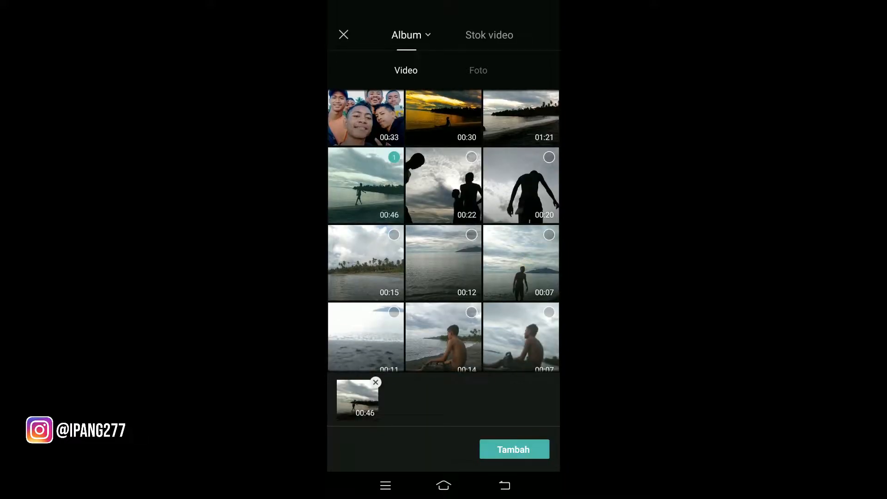
click(514, 449)
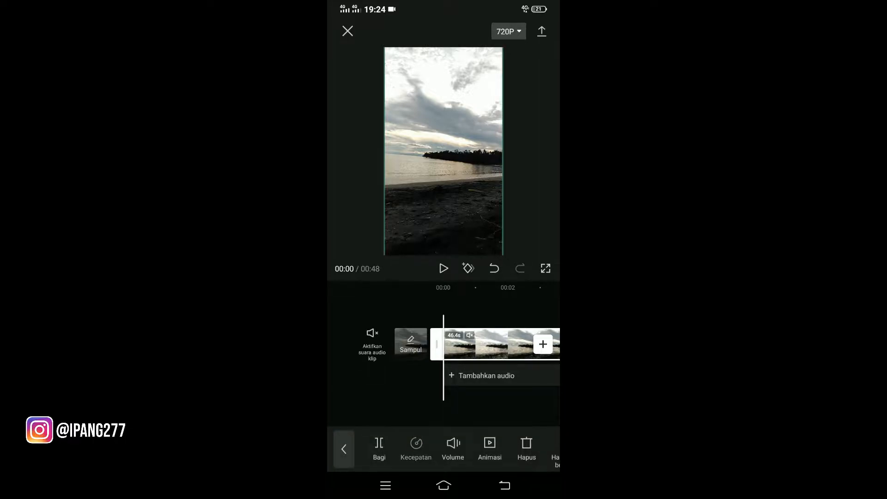
- Slow the beach clip to 0.5x speed, stretching the project to 1:34
click(416, 444)
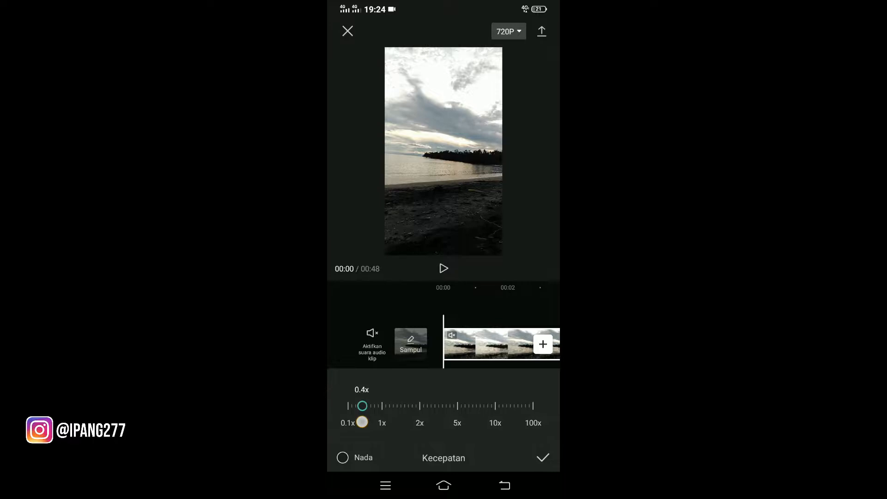
drag(363, 406, 365, 406)
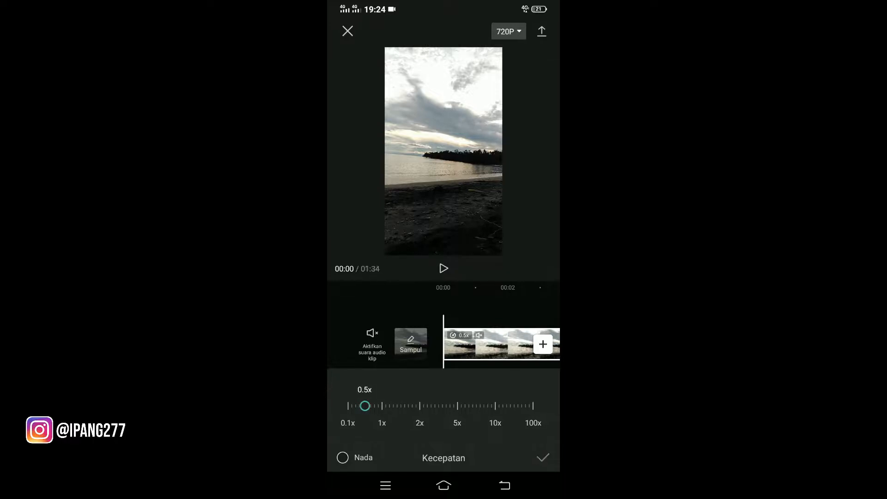
click(543, 458)
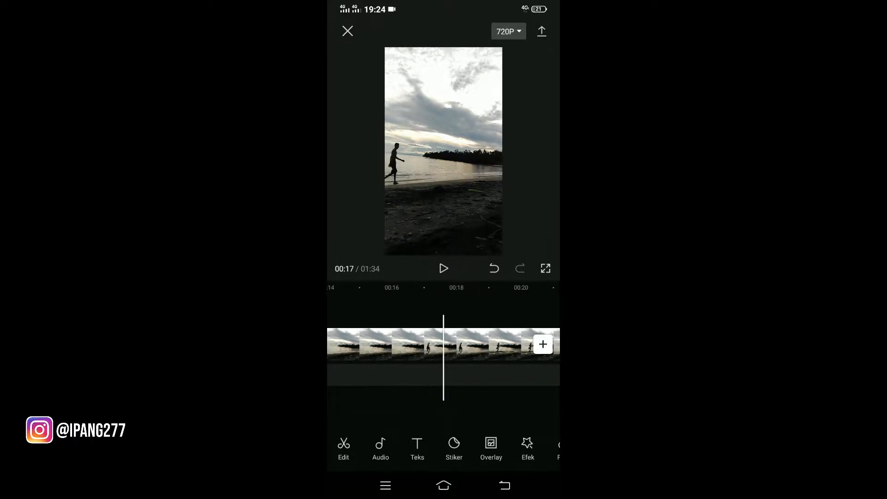
- Trim the slowed beach clip on the timeline so the project runs 1:19
drag(443, 344, 481, 344)
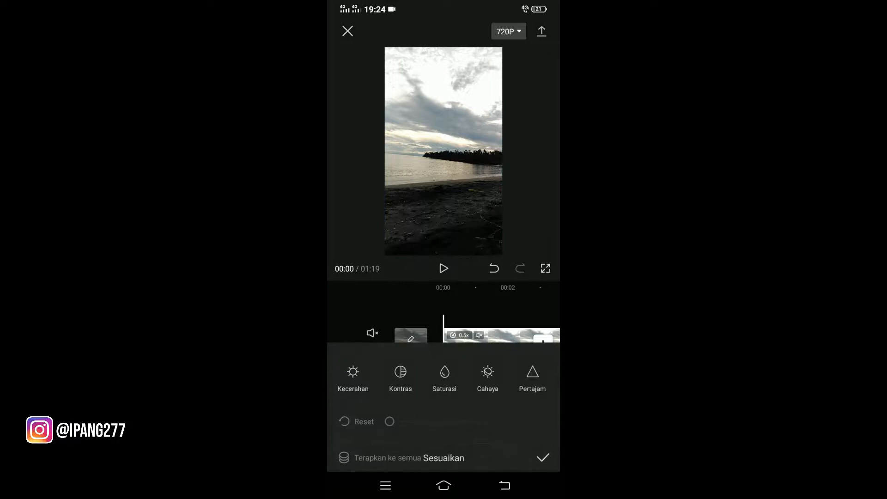
- Grade the clip with brightness -50, contrast 50 and warmer saturation for a golden sky
click(353, 371)
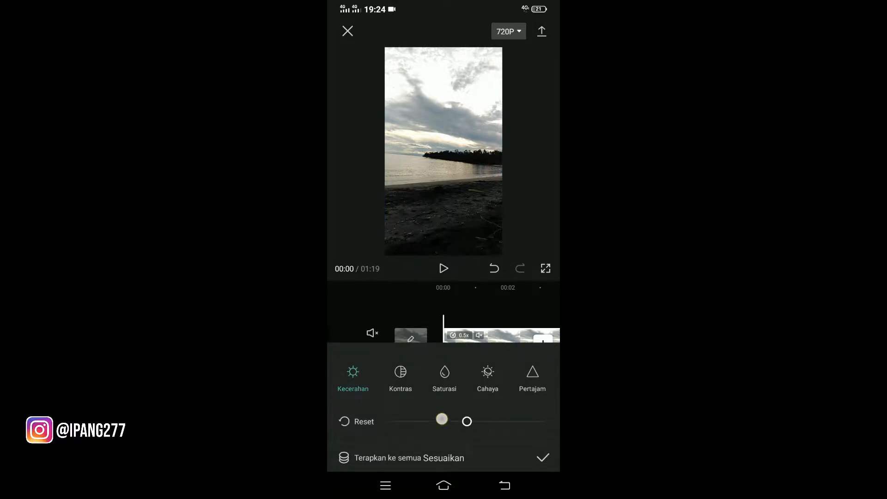
drag(466, 420, 389, 421)
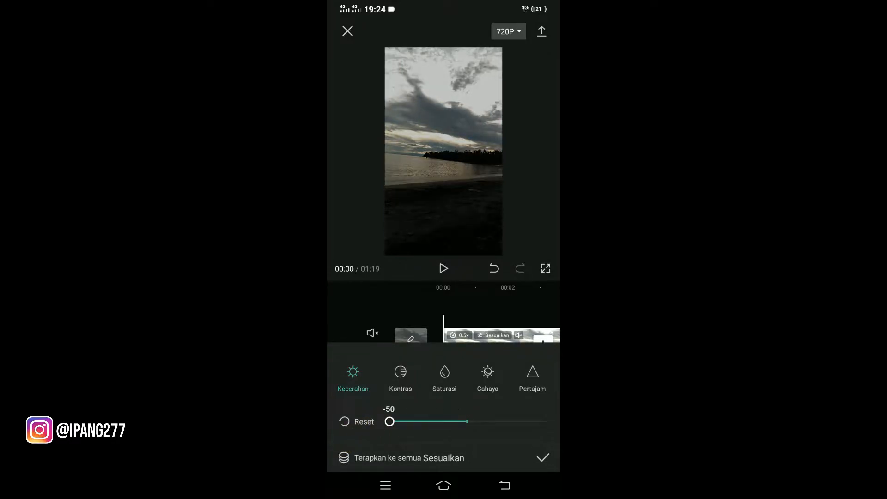
click(400, 373)
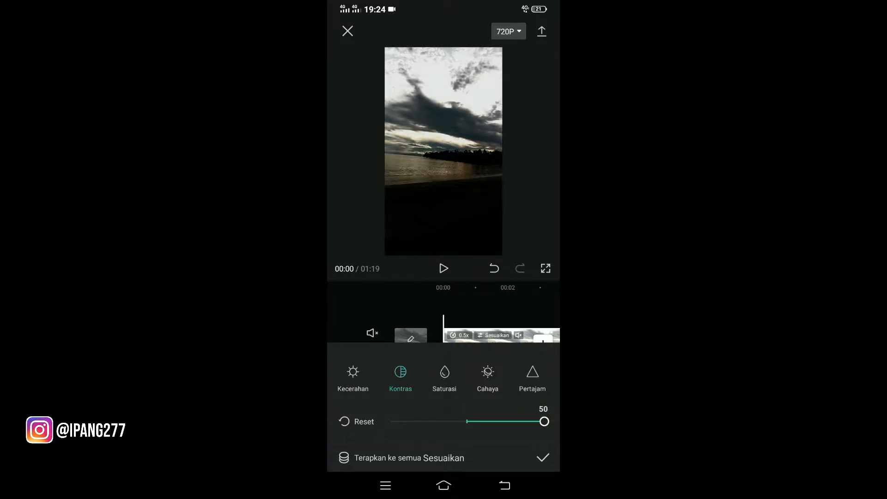
click(444, 377)
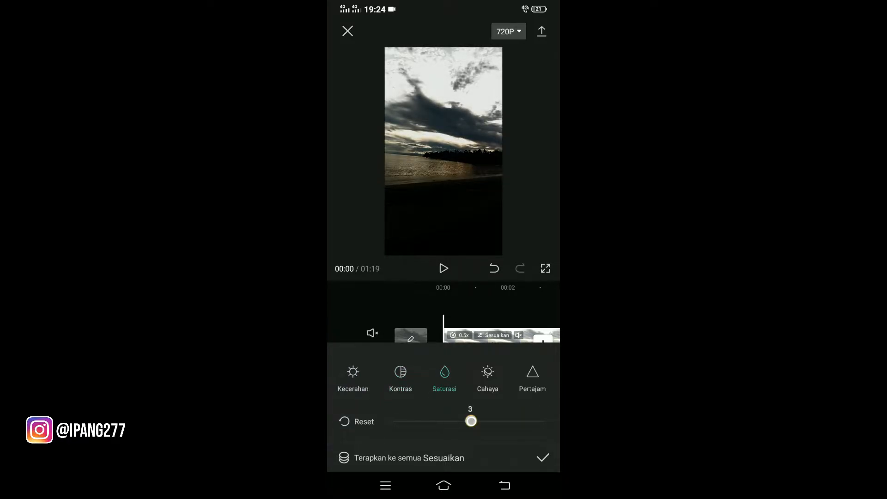
click(487, 376)
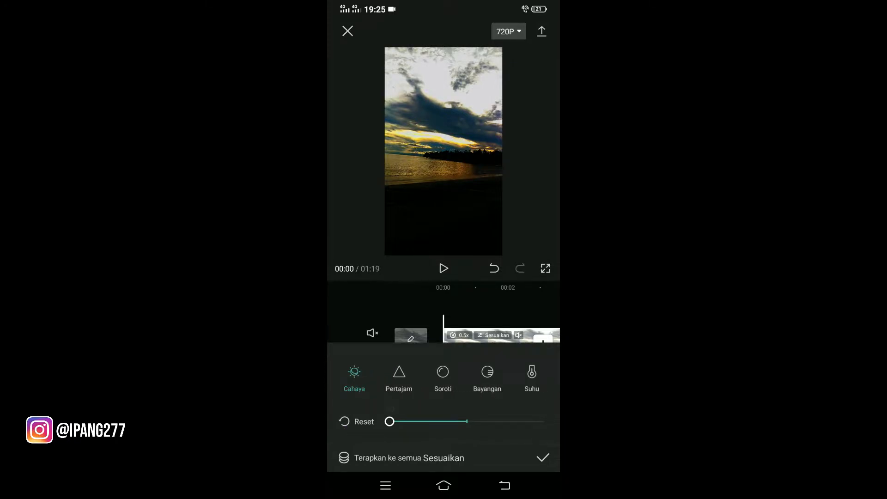
click(531, 375)
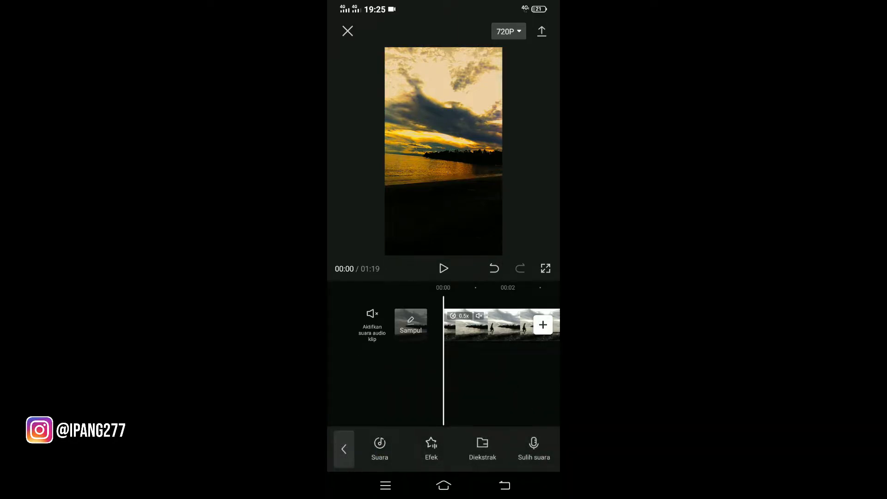
- Add a song from the device's own music folder in Tambahkan suara to the beach edit
click(379, 444)
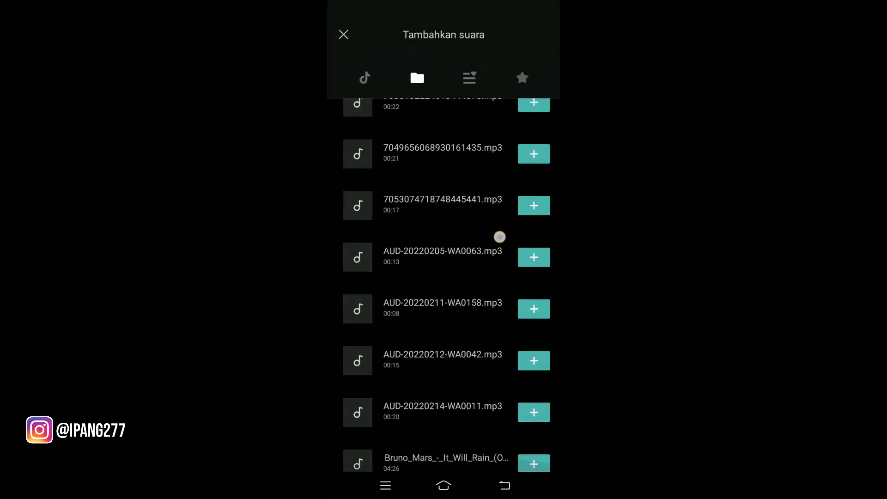
scroll(down, 3)
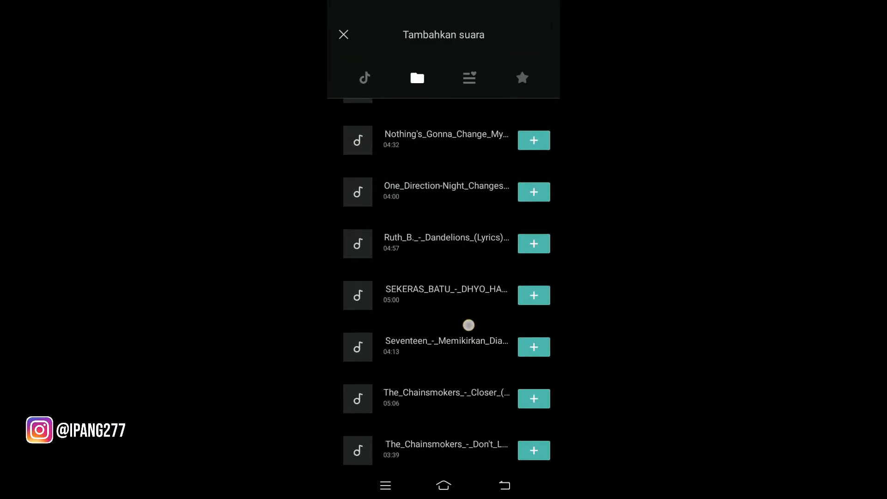
scroll(down, 3)
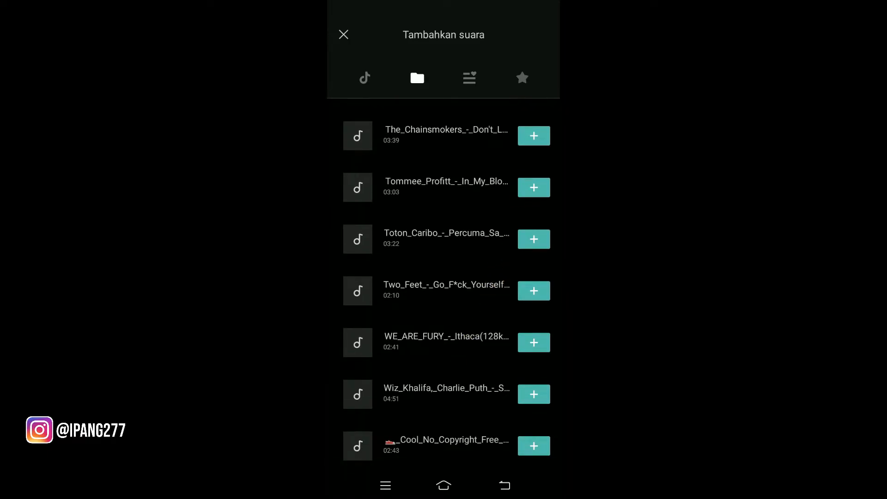
click(533, 446)
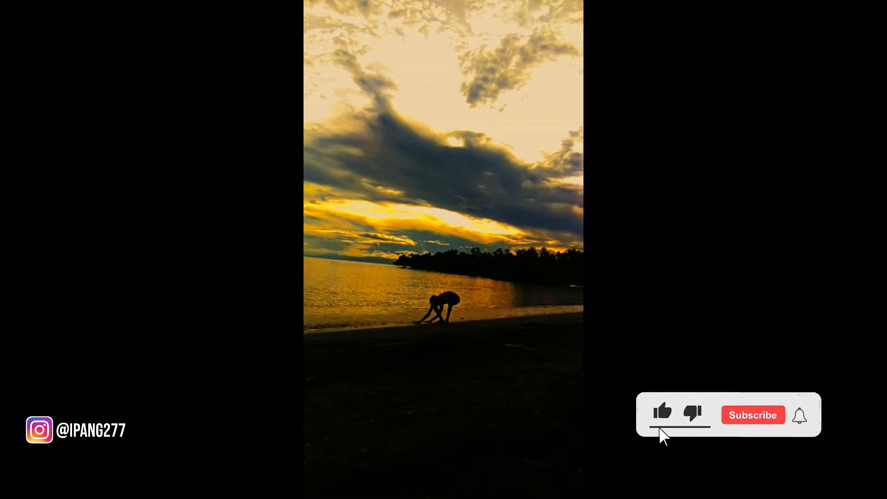
click(753, 415)
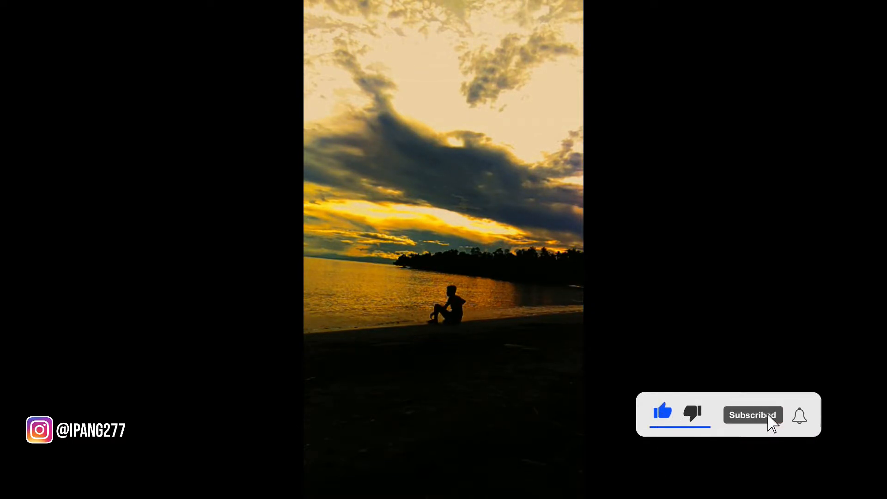